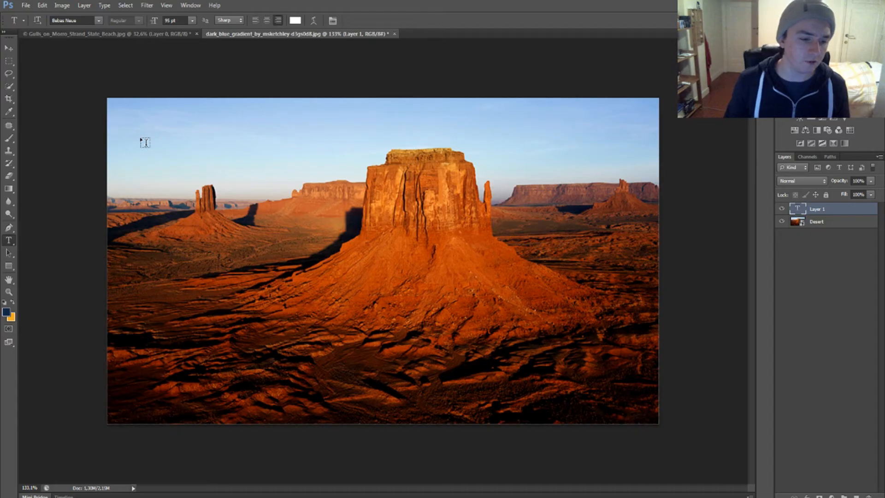
Place white TEST text in Bebas Neue in the upper-left sky of the photo
click(140, 136)
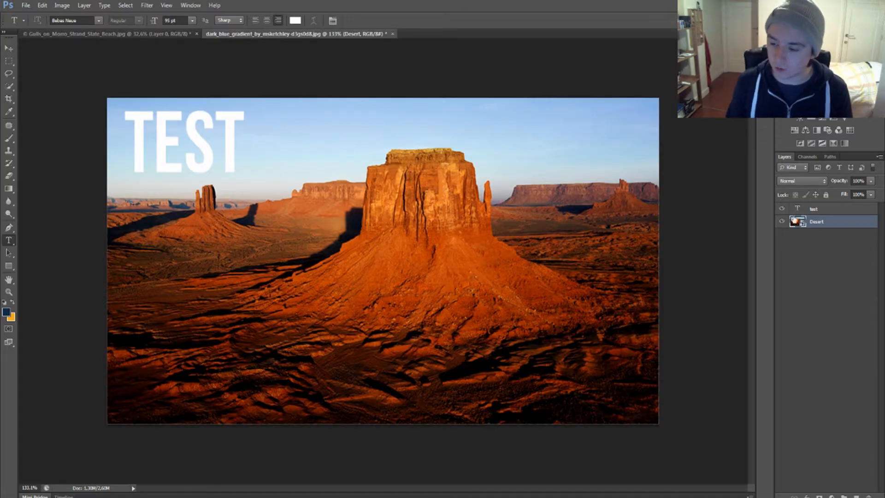
Enable a Stroke on the text layer and set its size to a thin outline
right_click(813, 208)
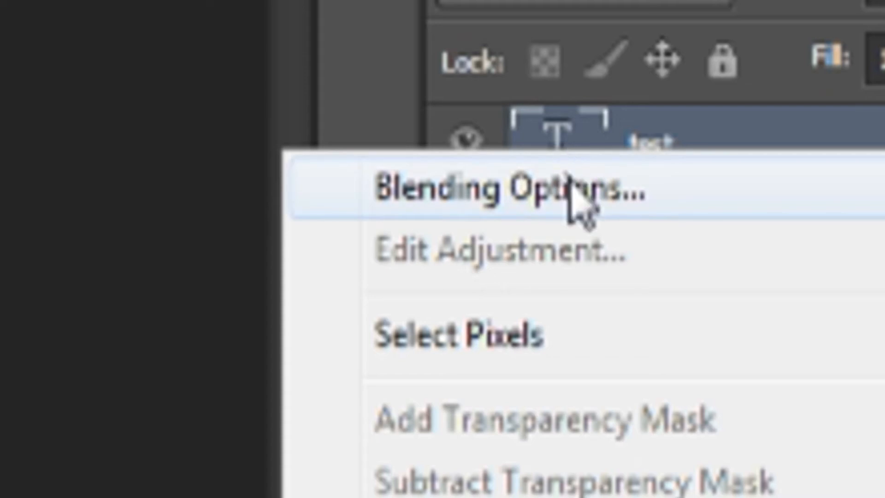
click(508, 191)
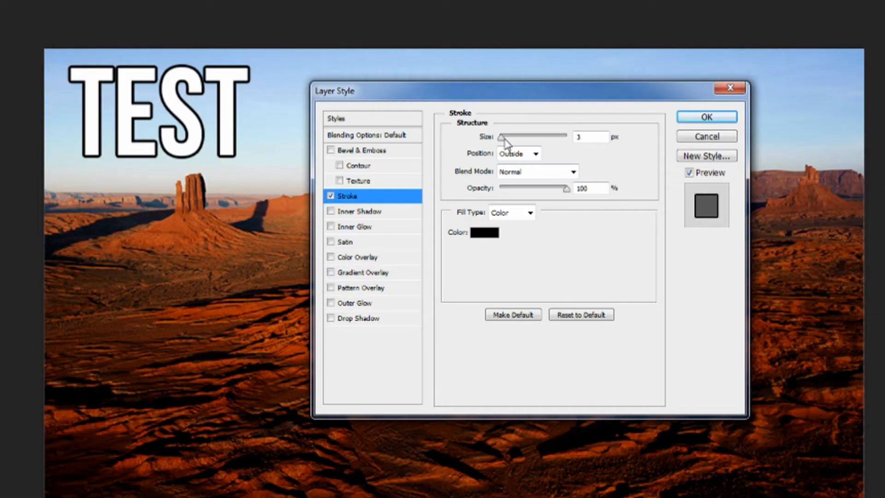
drag(505, 136, 581, 137)
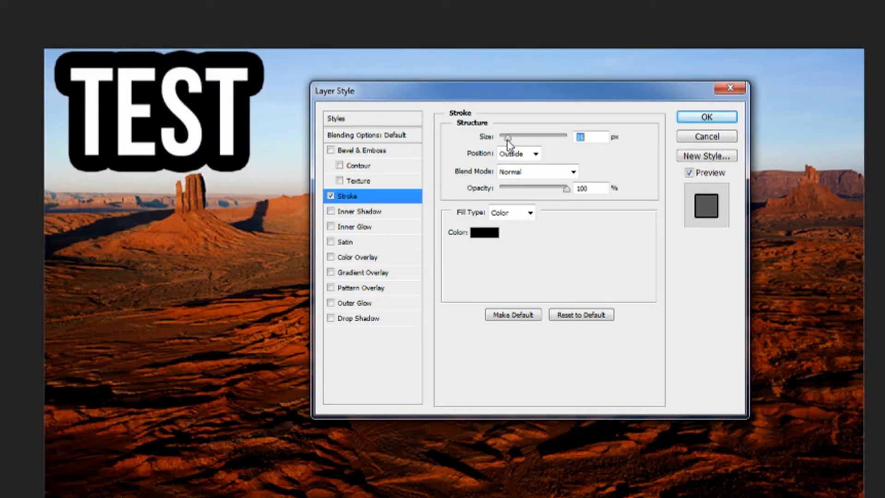
drag(507, 135, 500, 135)
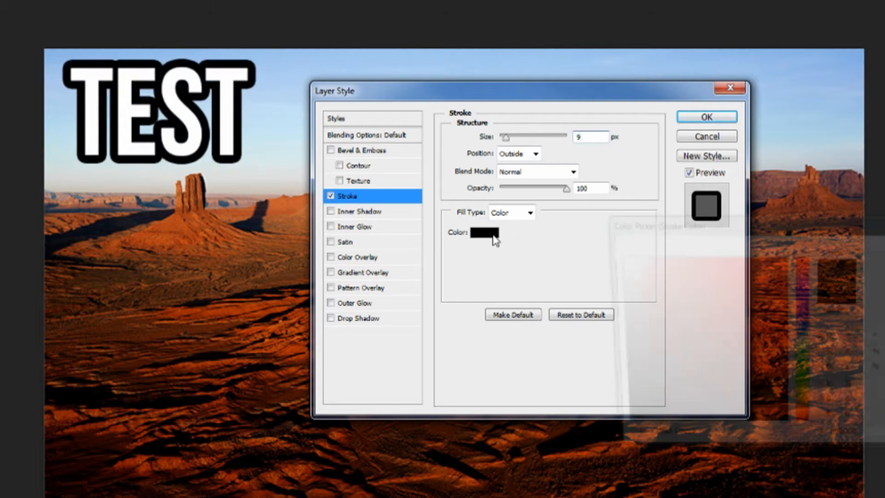
Make the stroke black and fully opaque after trying other colours and opacities
click(484, 232)
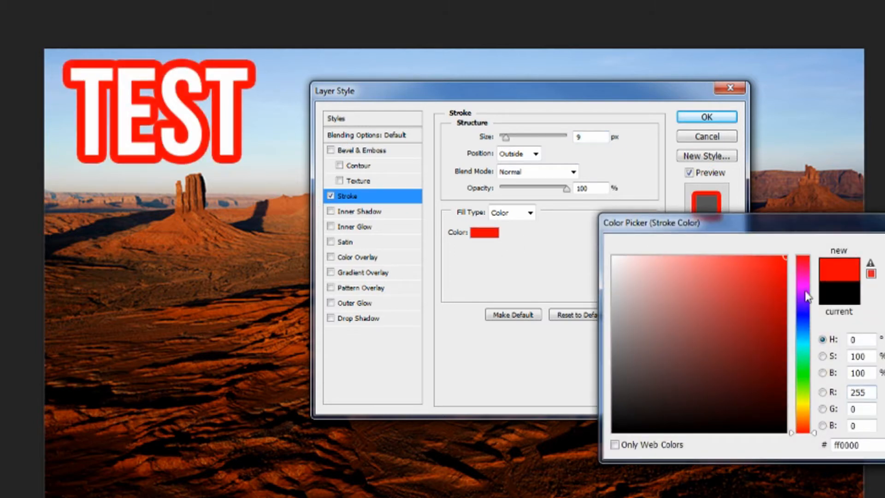
click(805, 349)
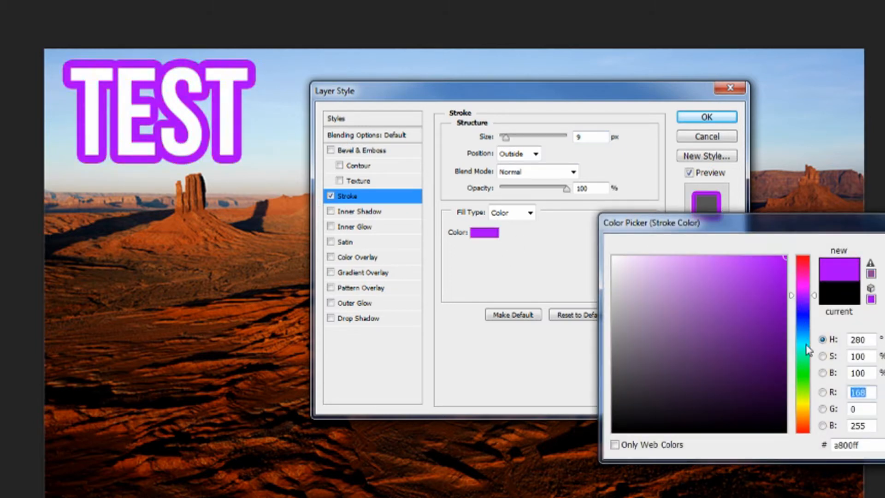
drag(804, 350, 804, 409)
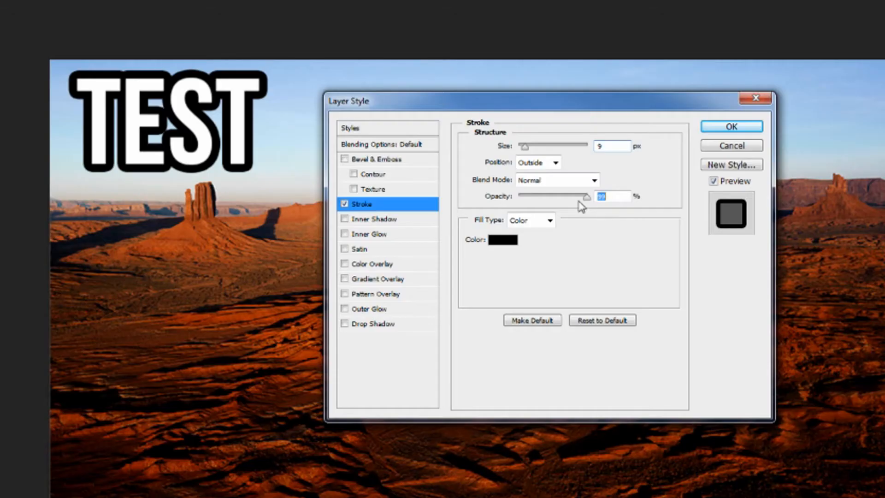
drag(588, 196, 551, 195)
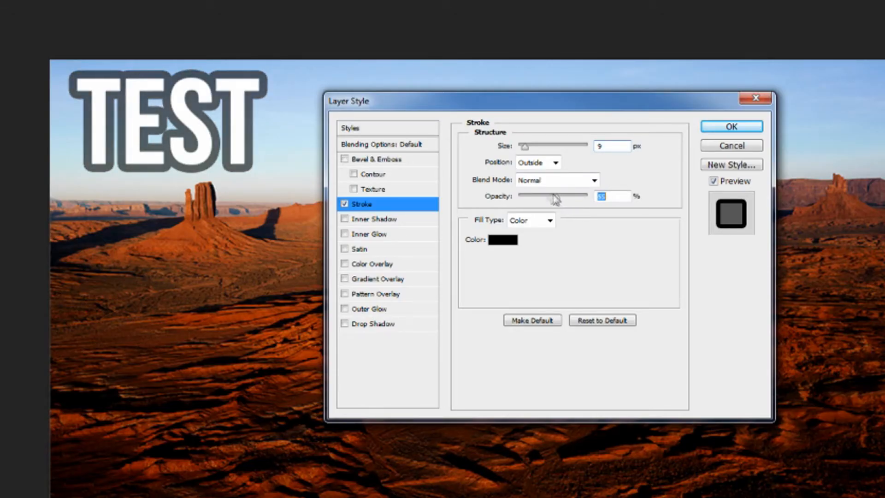
drag(567, 195, 518, 195)
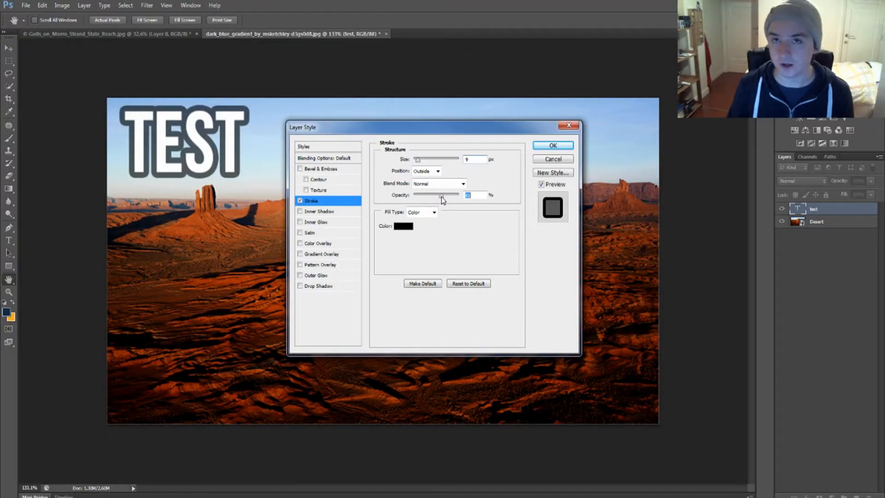
drag(441, 194, 460, 195)
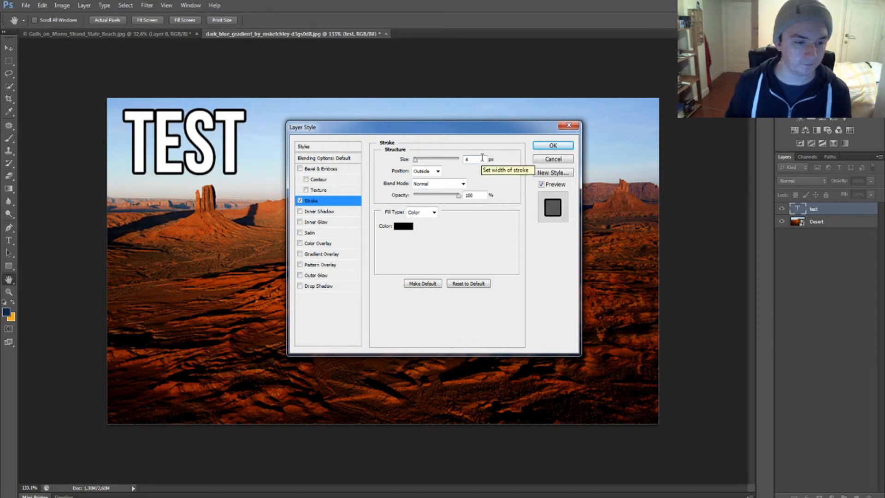
mouse_move(330, 221)
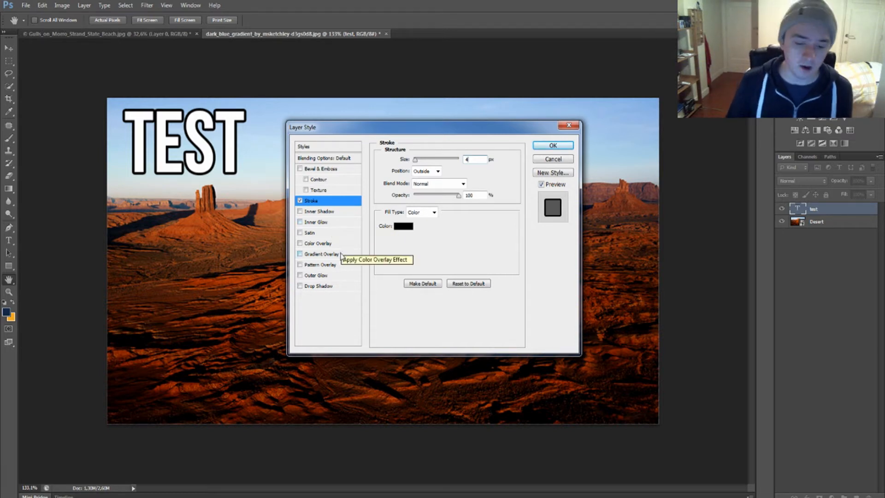
Enable Gradient Overlay and recolour its stops toward yellow and a darker end
click(300, 253)
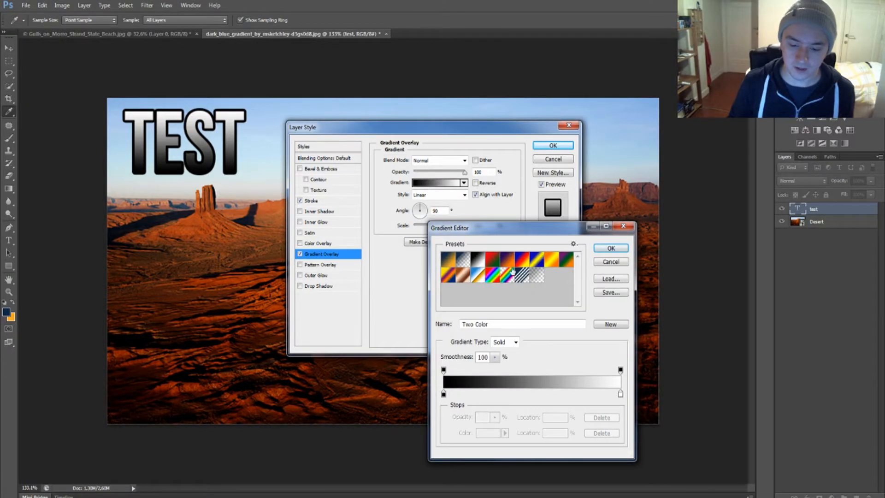
drag(503, 227, 423, 112)
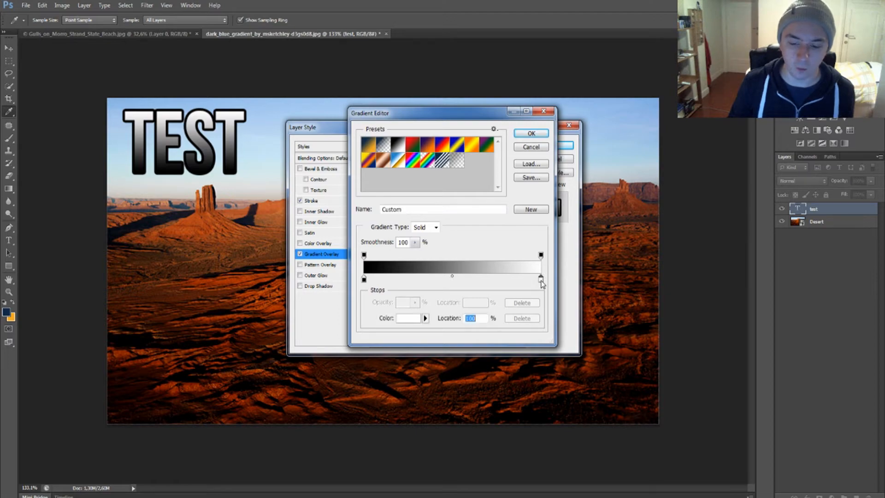
click(405, 318)
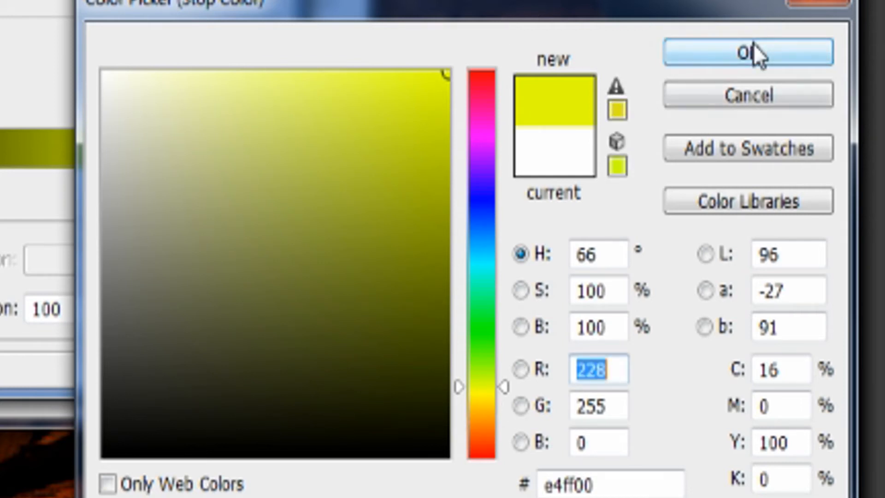
click(748, 51)
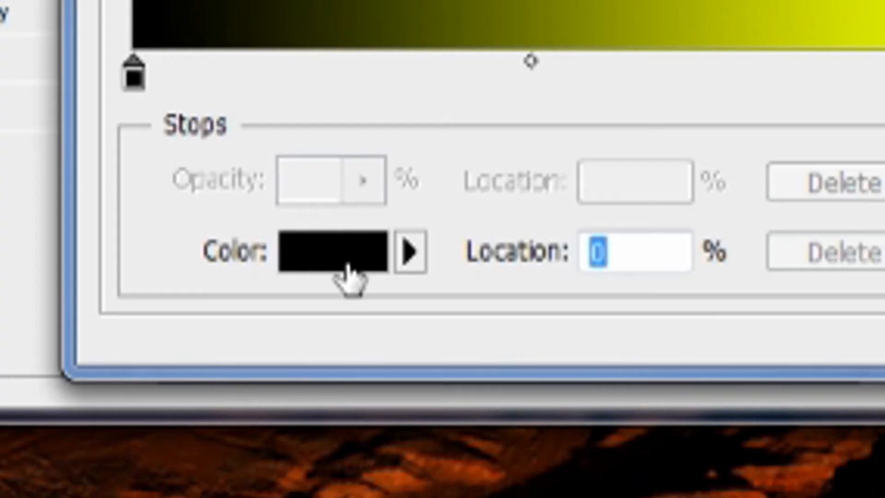
click(330, 251)
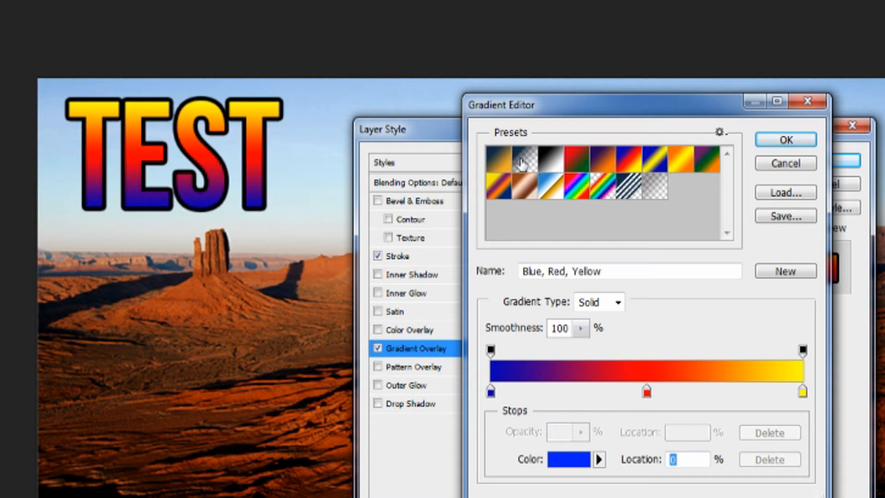
Try copper, spectrum and other presets, then confirm the Foreground to Background gradient
click(492, 157)
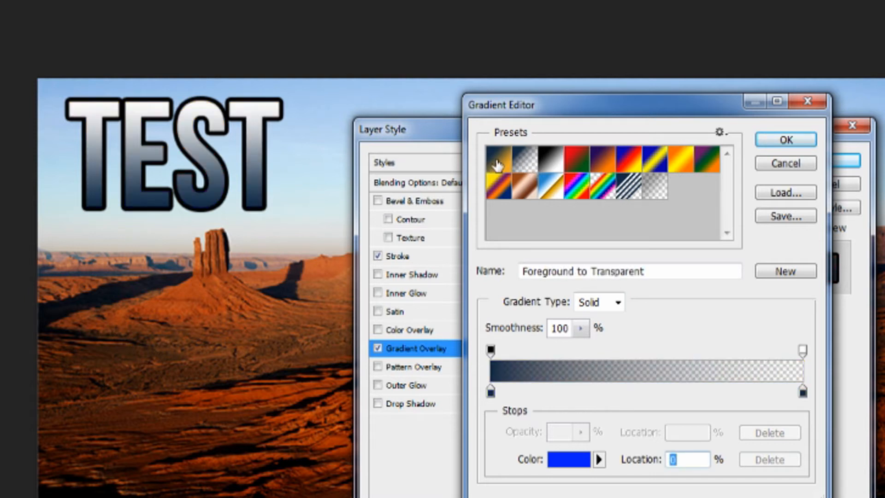
click(523, 188)
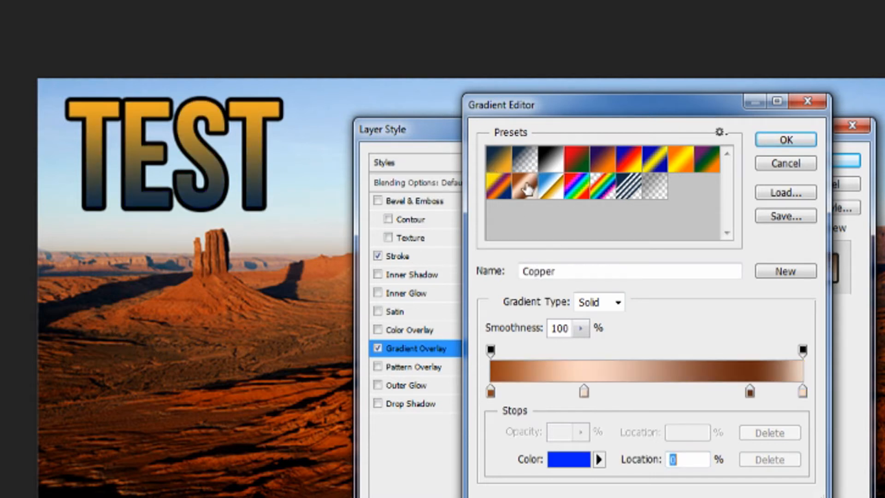
click(575, 190)
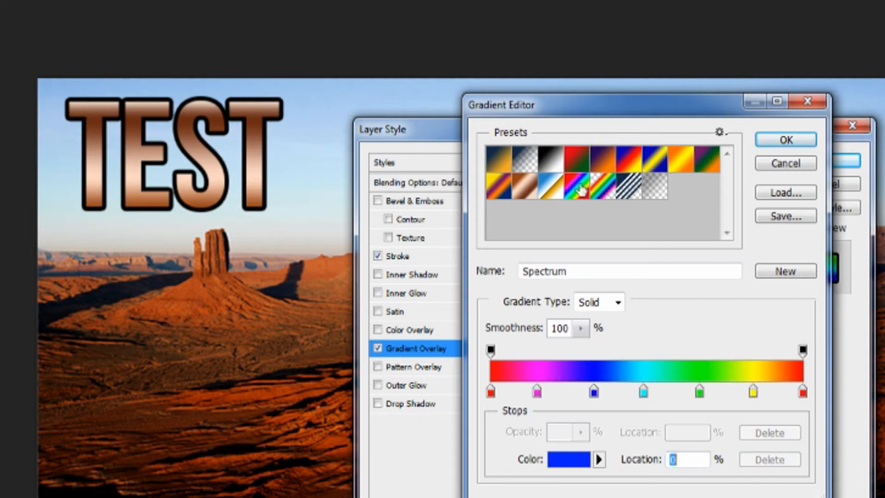
click(631, 195)
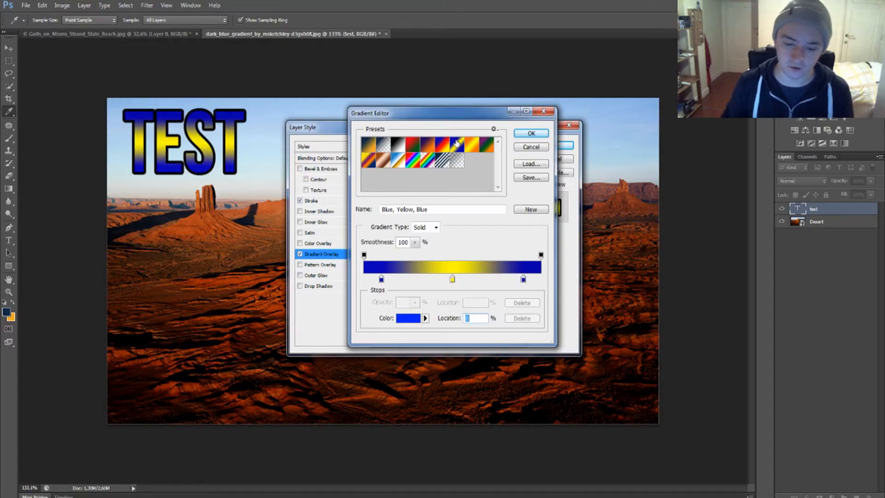
click(428, 152)
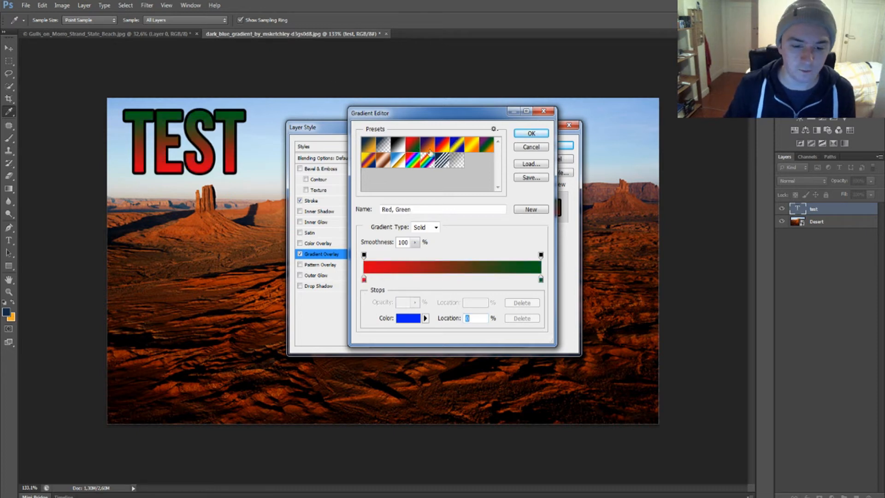
click(430, 150)
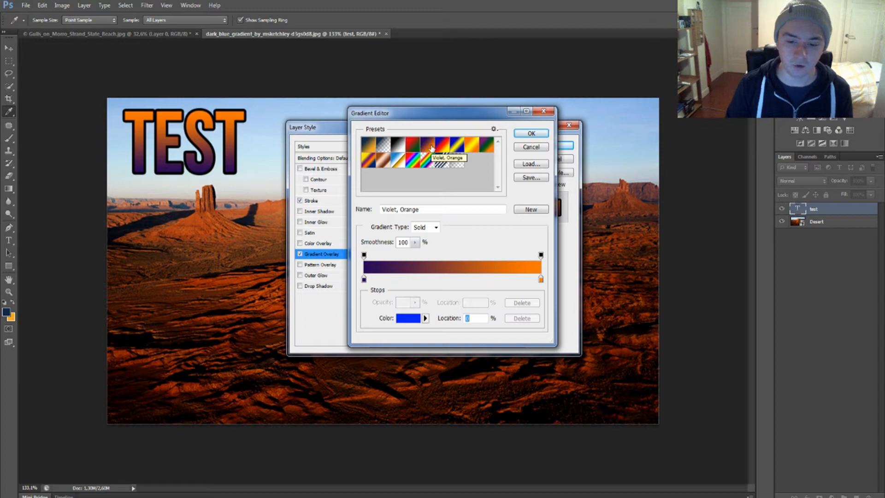
click(369, 146)
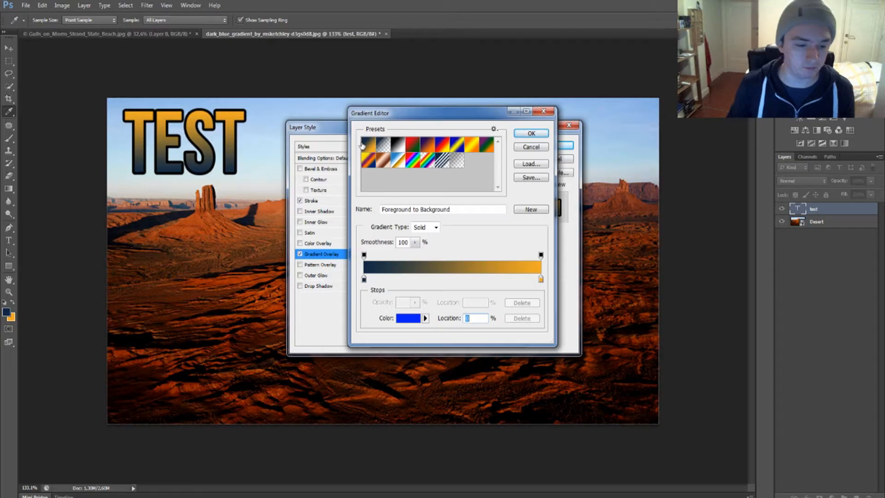
click(529, 133)
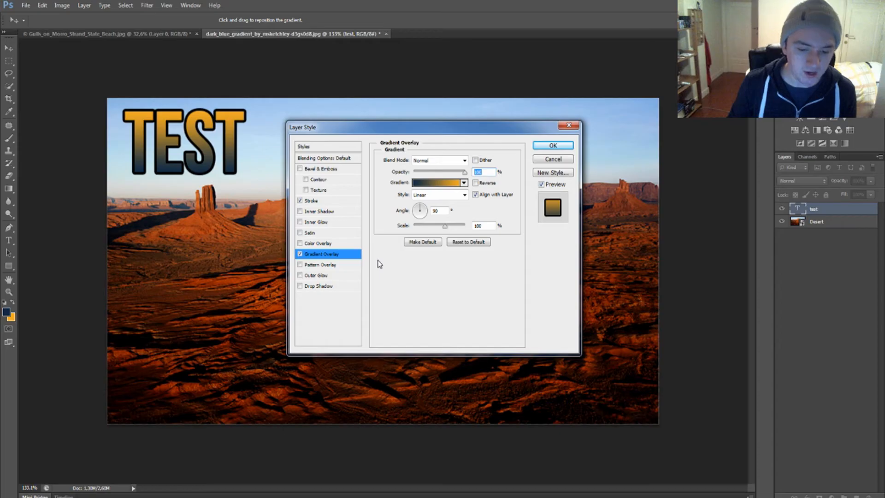
mouse_move(316, 275)
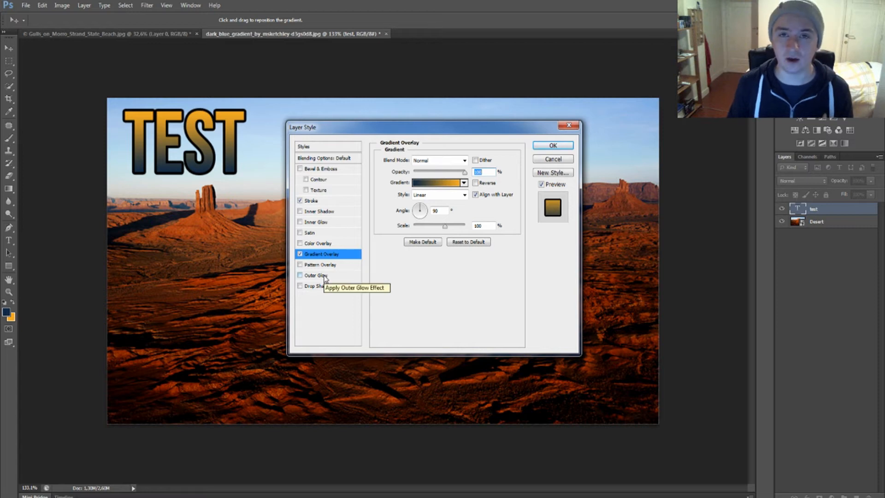
Enable Outer Glow with Normal blending, 100% opacity and a wide size
click(301, 275)
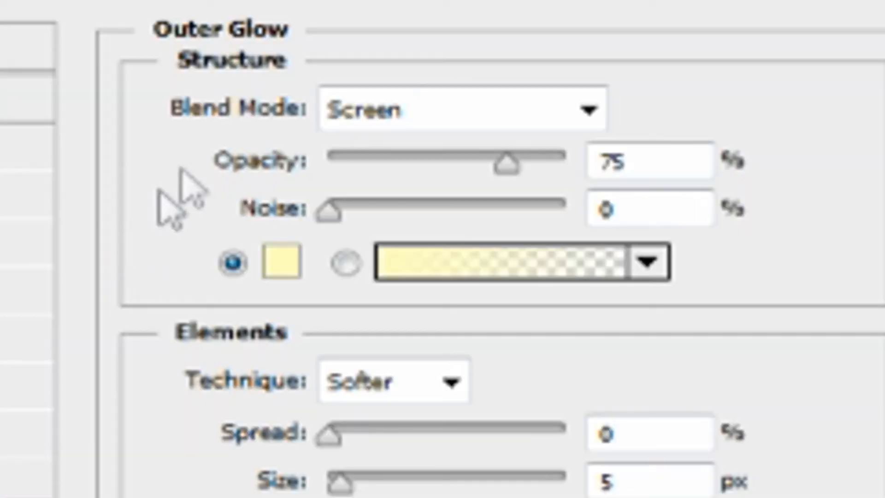
click(457, 109)
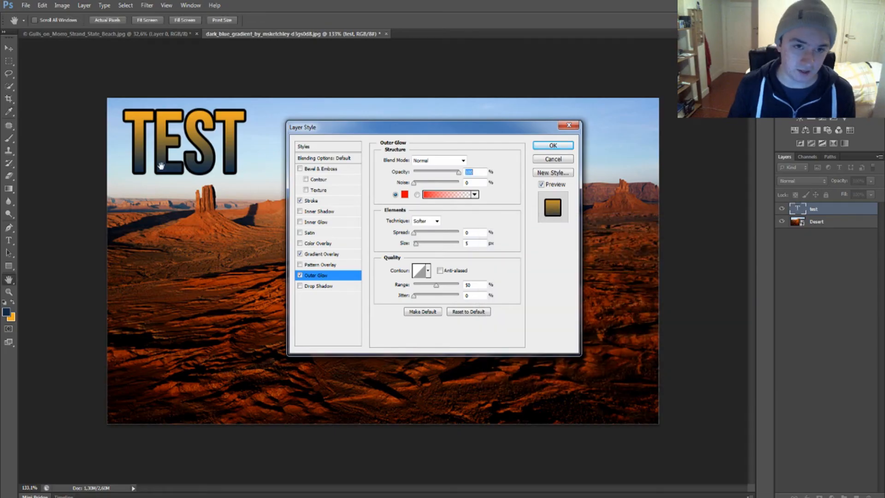
mouse_move(416, 252)
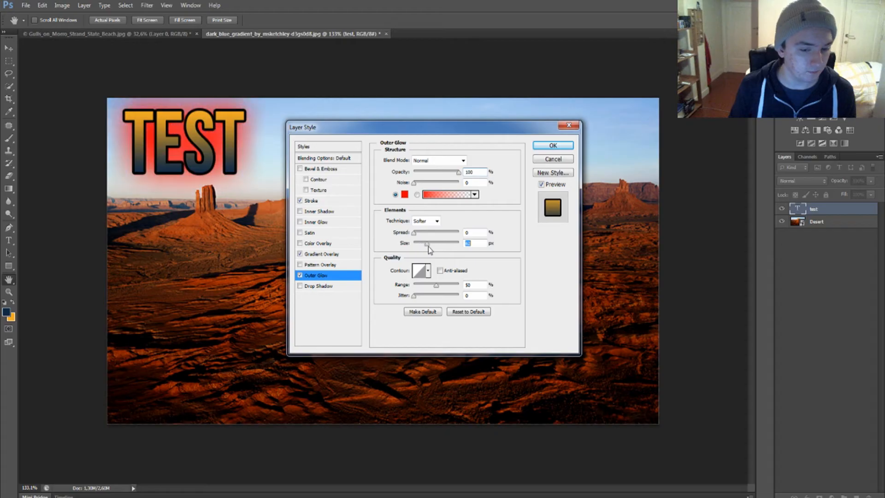
drag(428, 244, 430, 243)
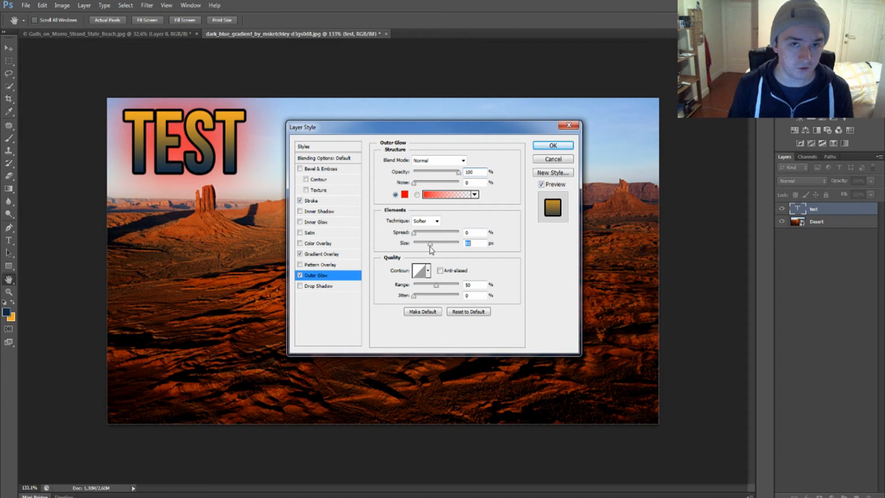
drag(431, 243, 417, 243)
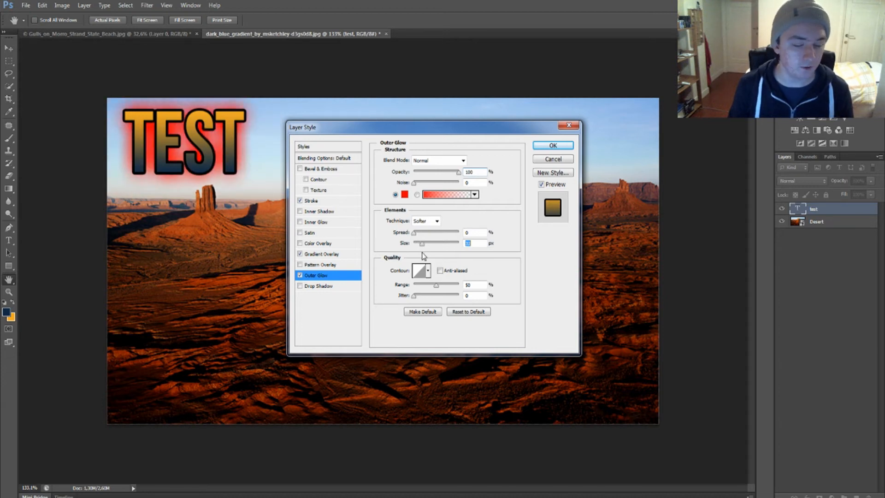
Set the outer glow colour to purple
click(404, 195)
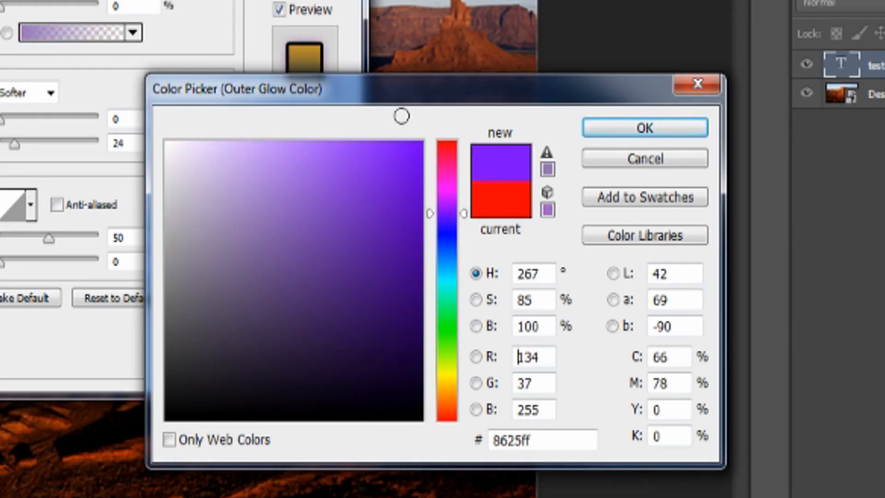
click(645, 127)
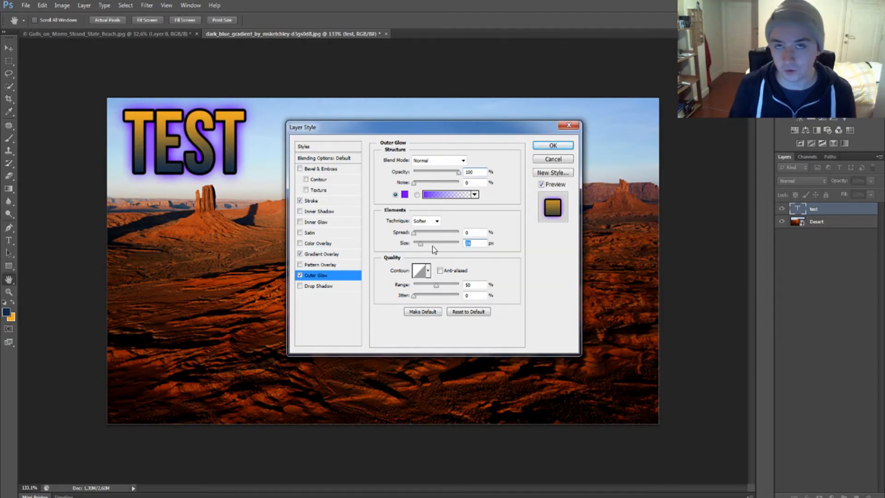
click(405, 195)
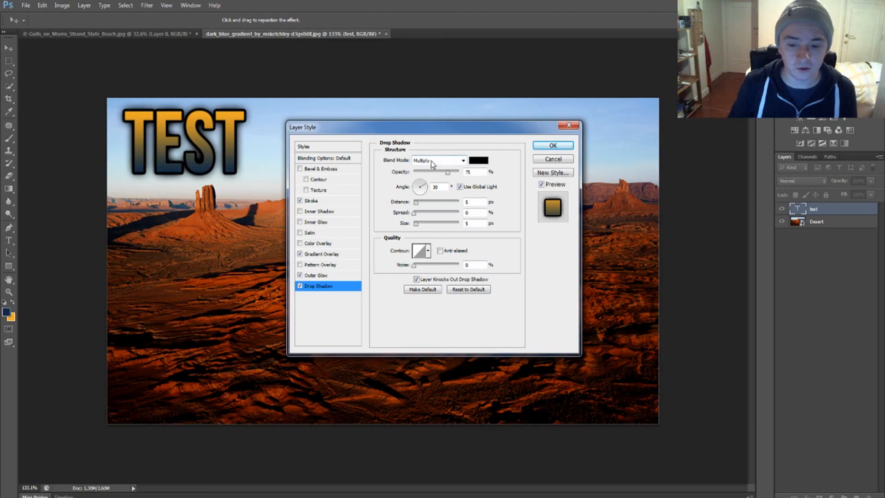
Give the drop shadow Normal blending, 100% opacity, 16 px size in red, and apply all effects
click(442, 160)
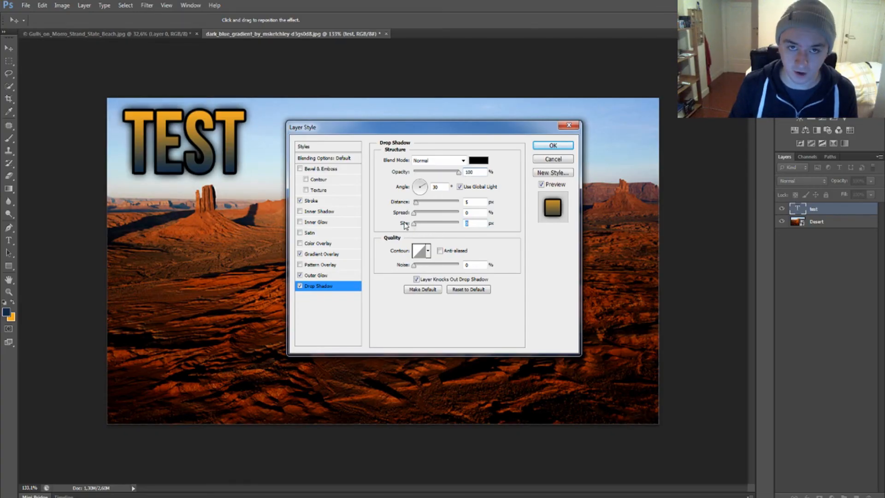
click(479, 161)
text(16)
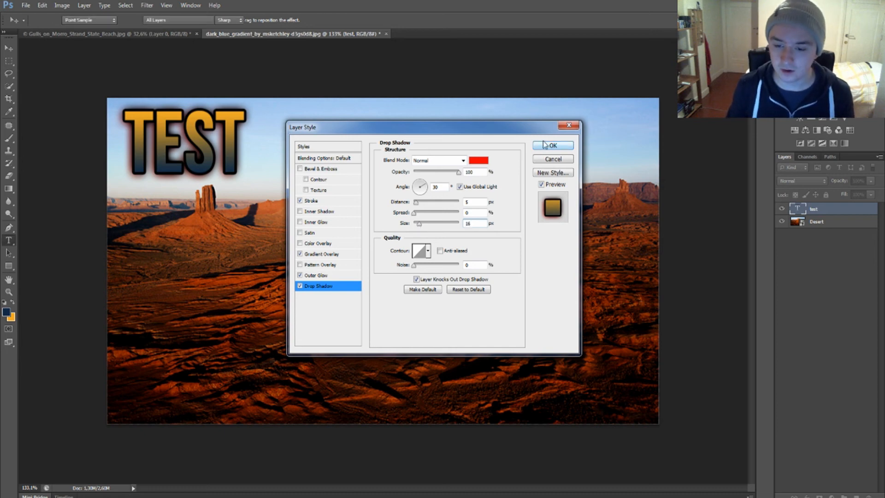
click(552, 144)
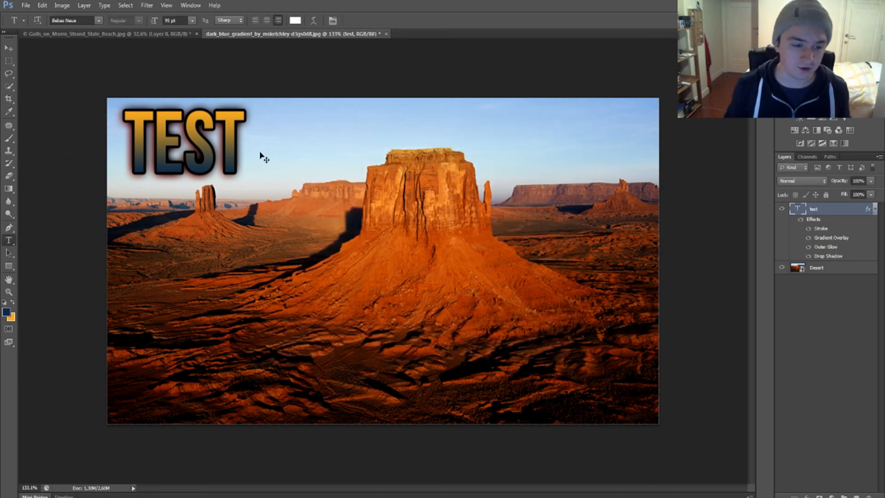